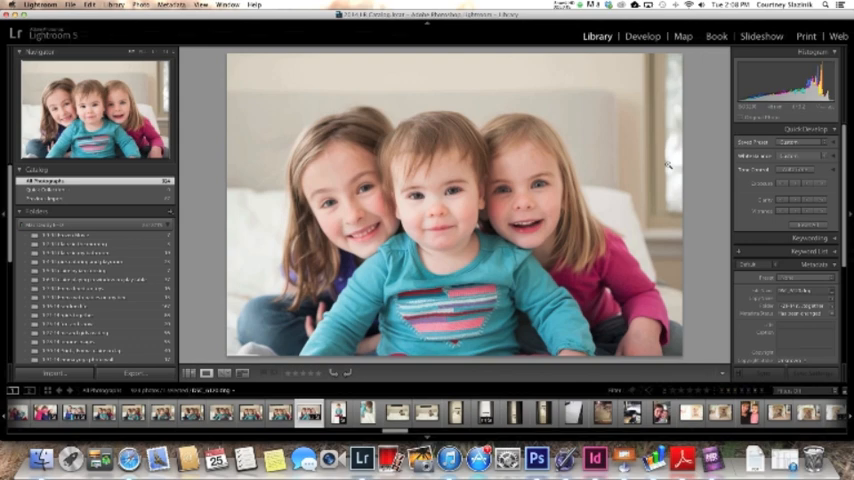
pyautogui.moveTo(676, 164)
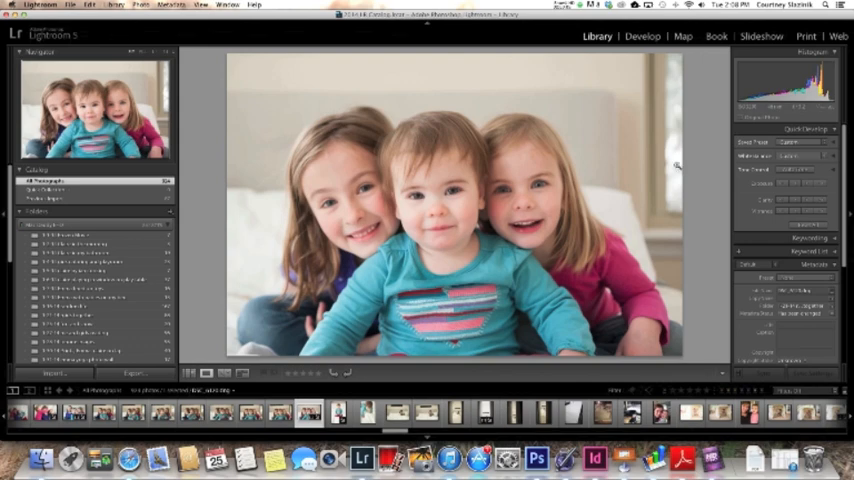
pyautogui.moveTo(460, 240)
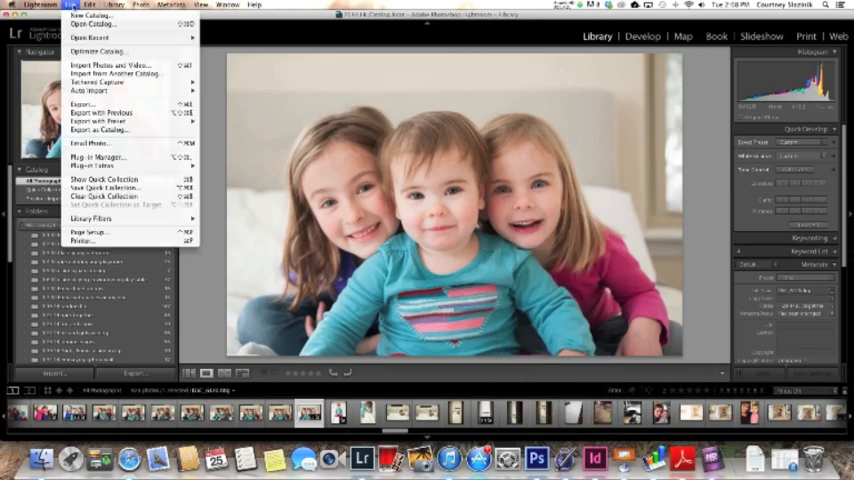
# Step: Start an export and reach the watermark editor from the Watermarking section
pyautogui.click(82, 104)
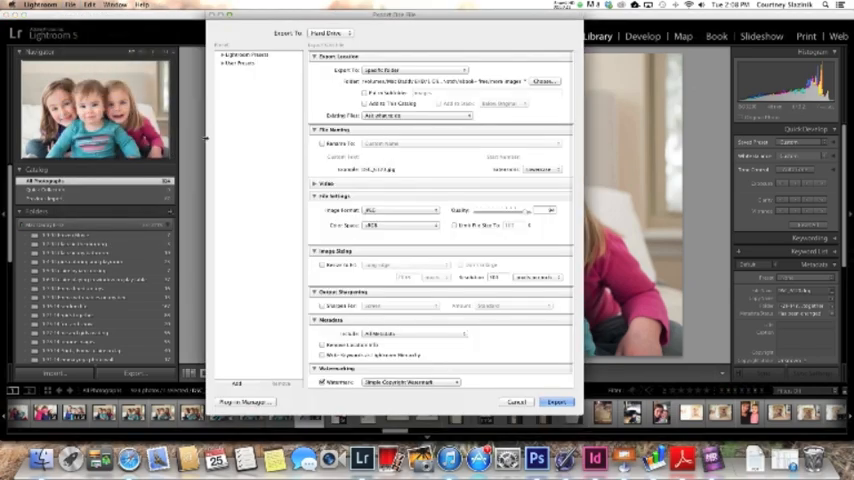
pyautogui.moveTo(504, 378)
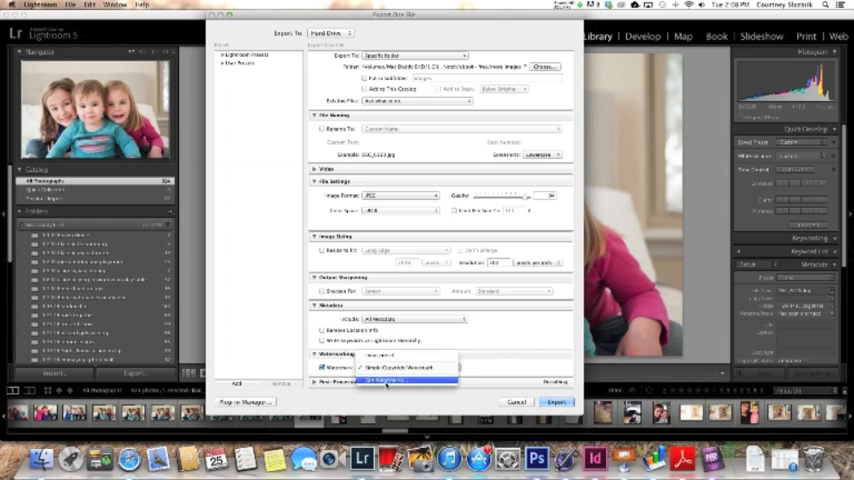
pyautogui.click(390, 380)
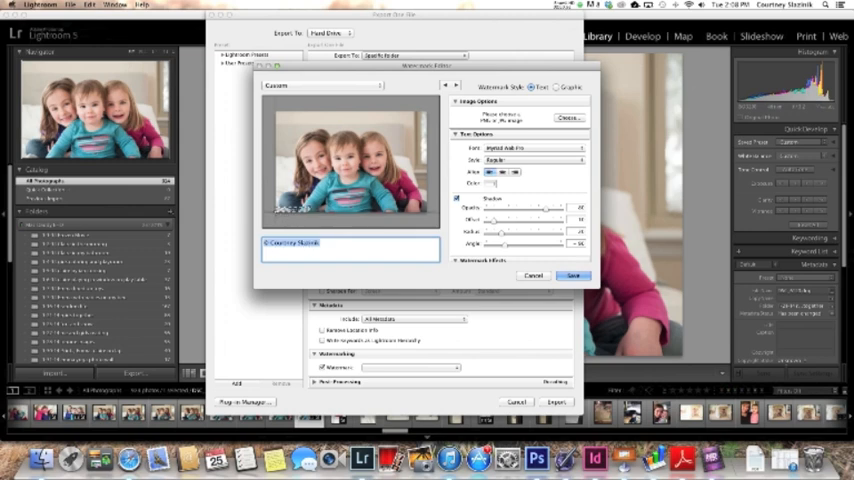
# Step: Select the watermark text and adjust its font, style and shadow options
pyautogui.click(350, 244)
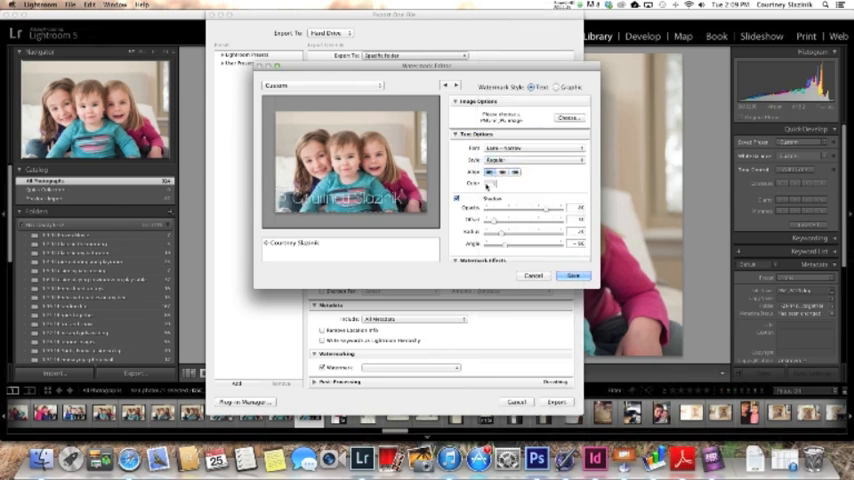
pyautogui.click(492, 184)
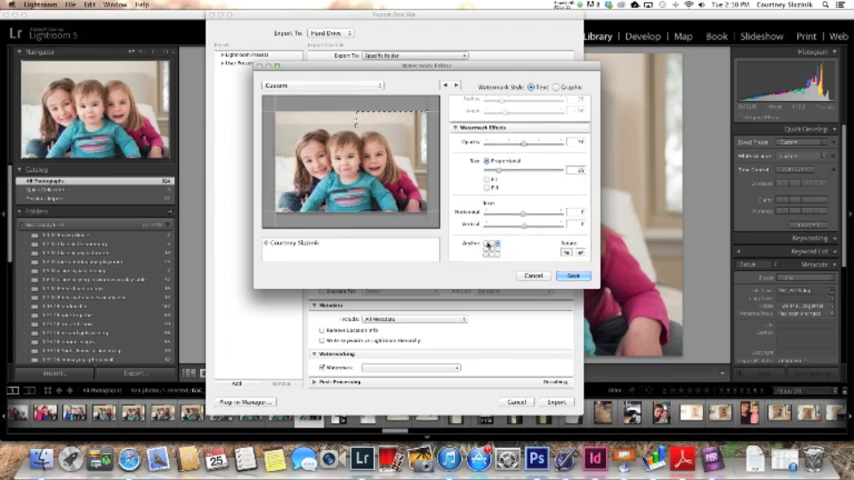
# Step: Anchor the watermark to the lower-left square of the Anchor grid
pyautogui.click(492, 250)
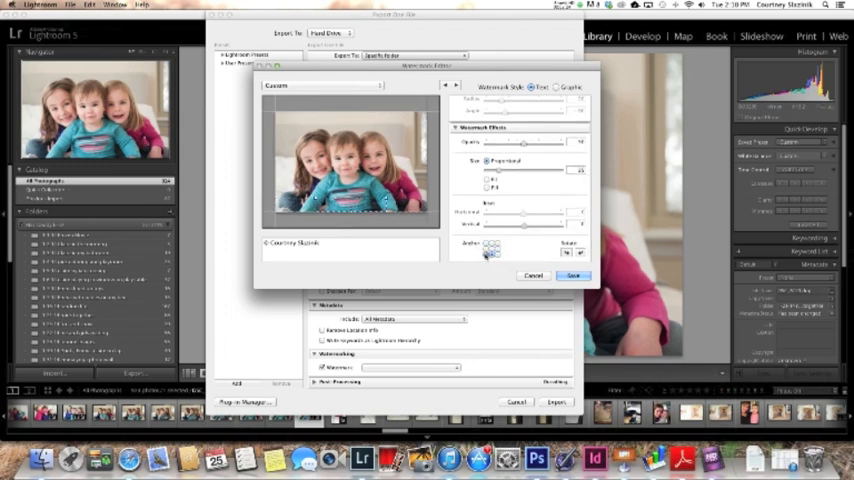
pyautogui.click(492, 244)
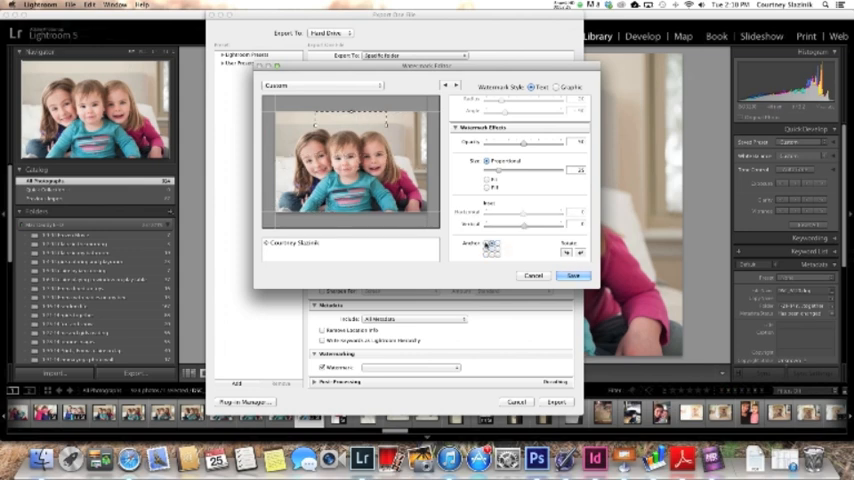
pyautogui.click(484, 246)
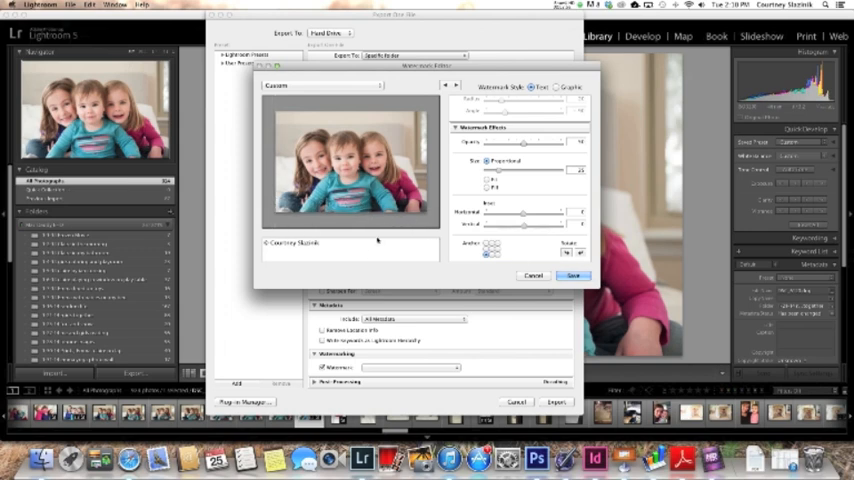
# Step: Append 'Photography' to the watermark text and save it as a new named preset
pyautogui.click(350, 244)
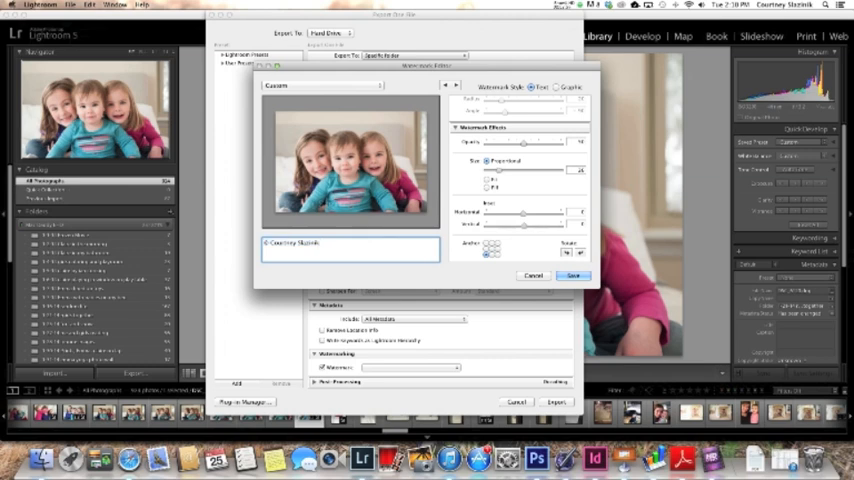
pyautogui.write('Photography')
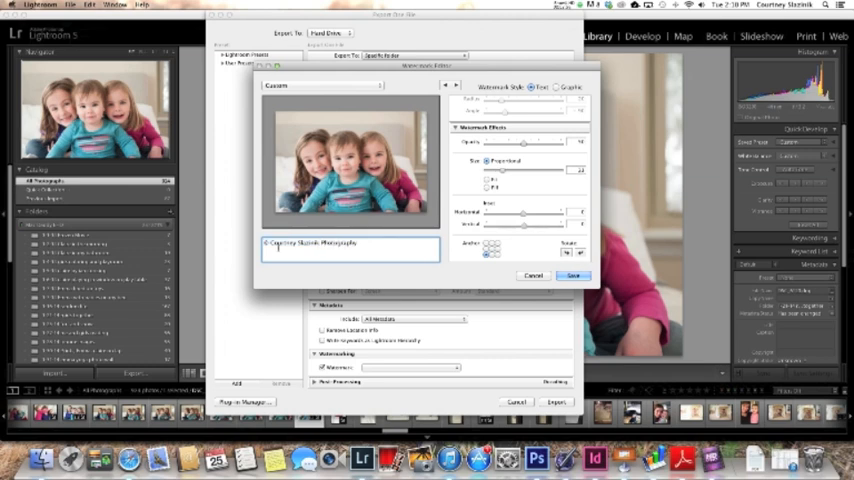
pyautogui.click(572, 276)
pyautogui.write('courtney slazinik')
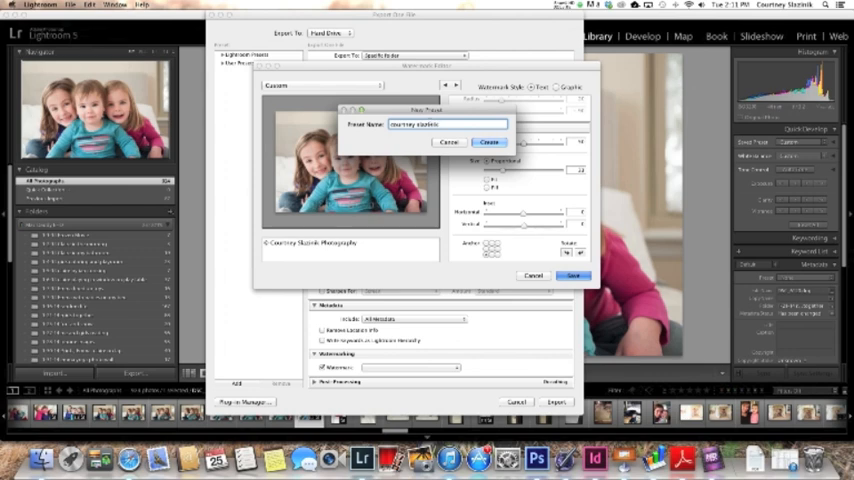
pyautogui.click(488, 140)
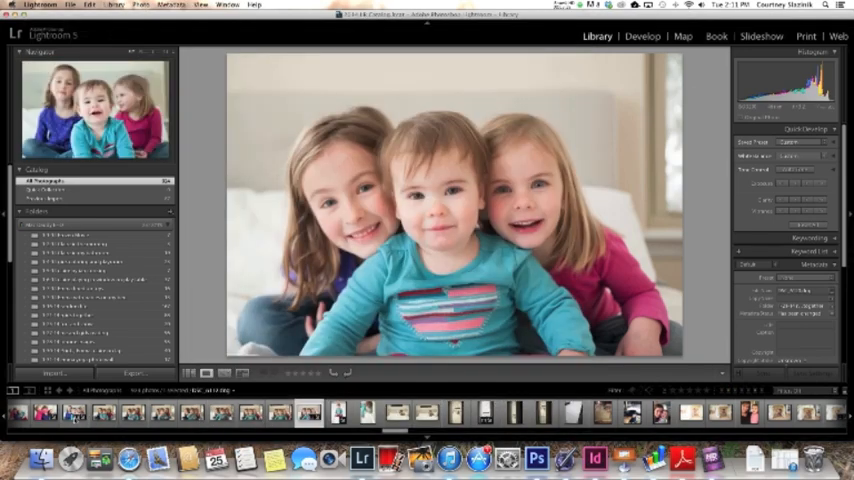
# Step: Export a different photo of the children with the saved watermark preset chosen
pyautogui.click(42, 412)
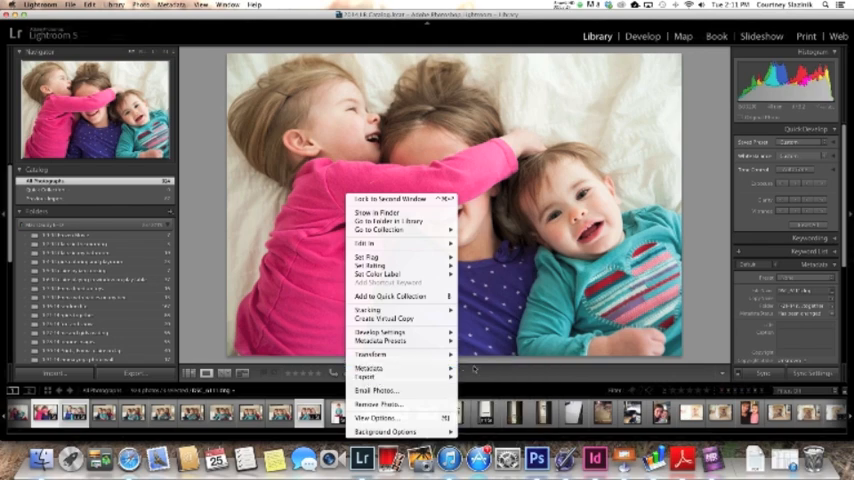
pyautogui.click(368, 376)
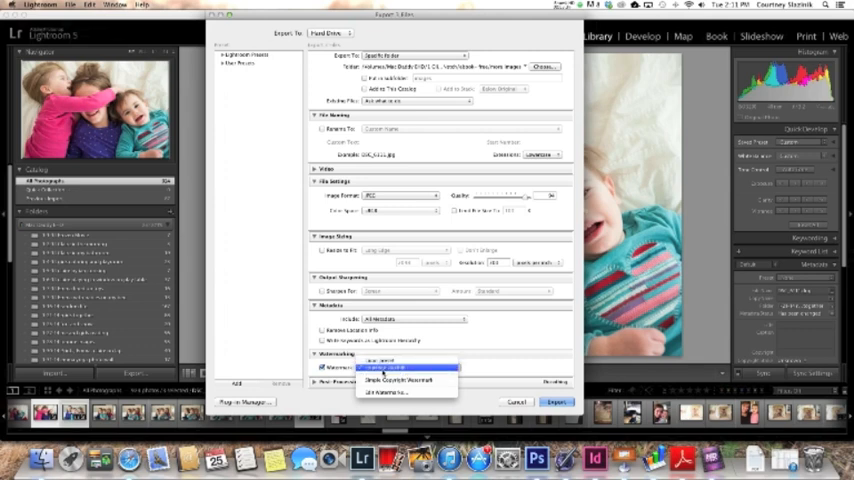
pyautogui.click(404, 380)
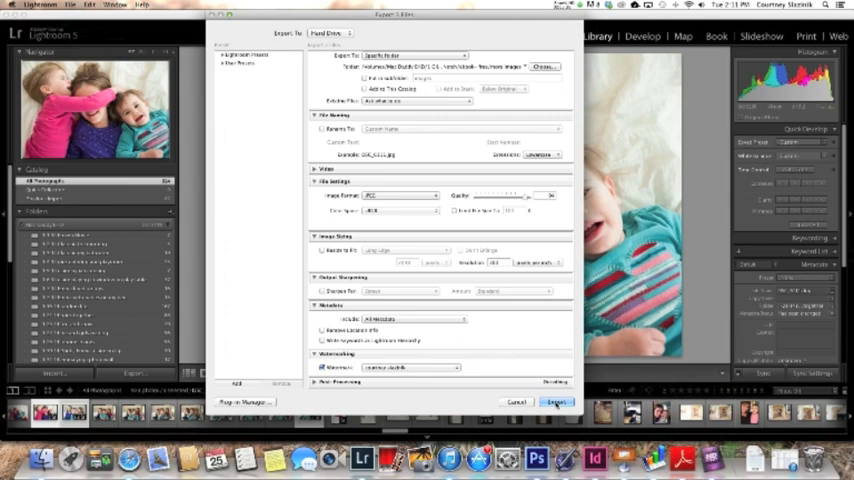